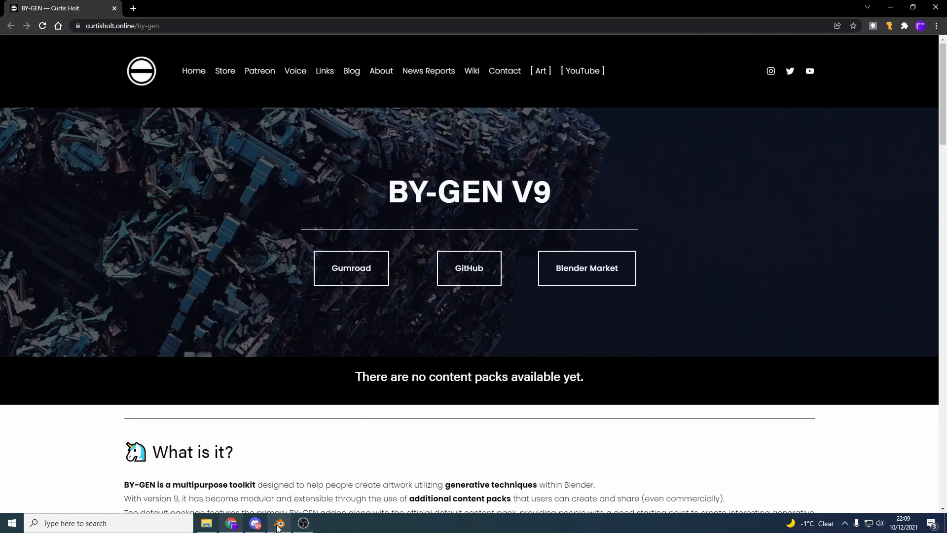
# Step: Switch from the Chrome BY-GEN page to the Blender window via the taskbar
pyautogui.click(278, 523)
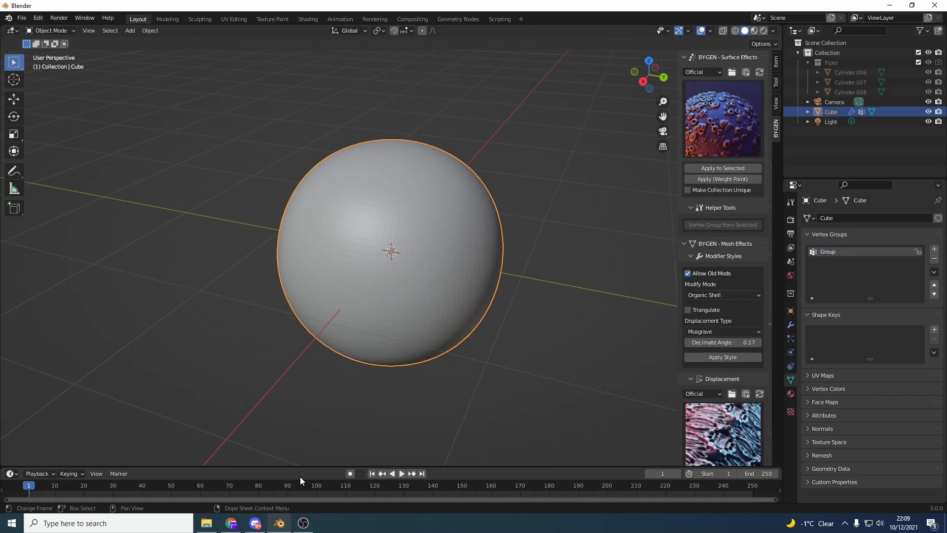
pyautogui.moveTo(299, 482)
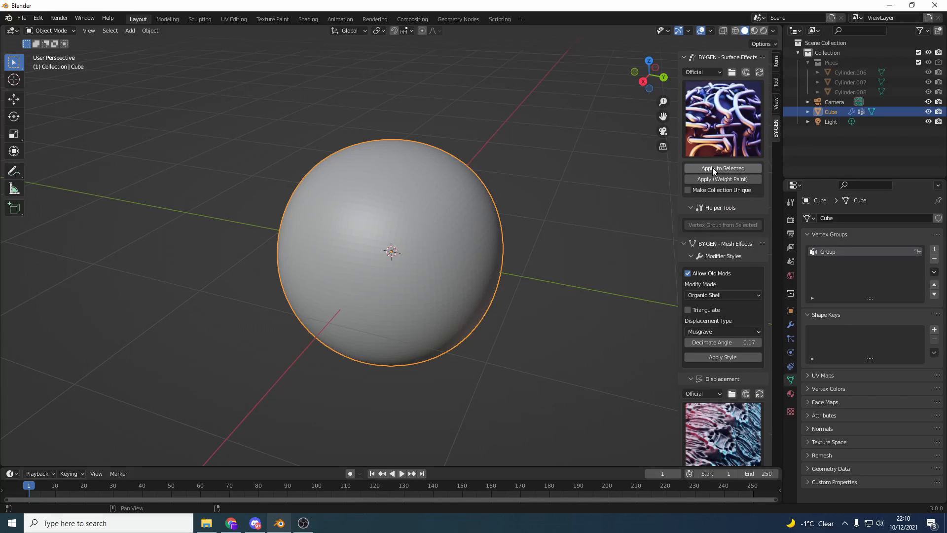
# Step: Apply the BY-GEN Pipes surface effect to the selected sphere
pyautogui.click(722, 168)
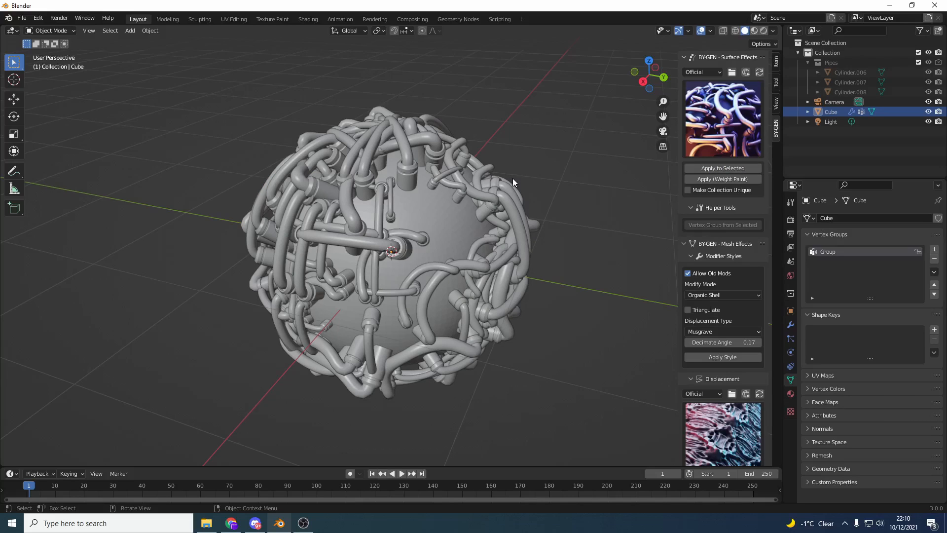
# Step: Restrict the pipes to weight-painted regions, then return to Object Mode
pyautogui.click(722, 179)
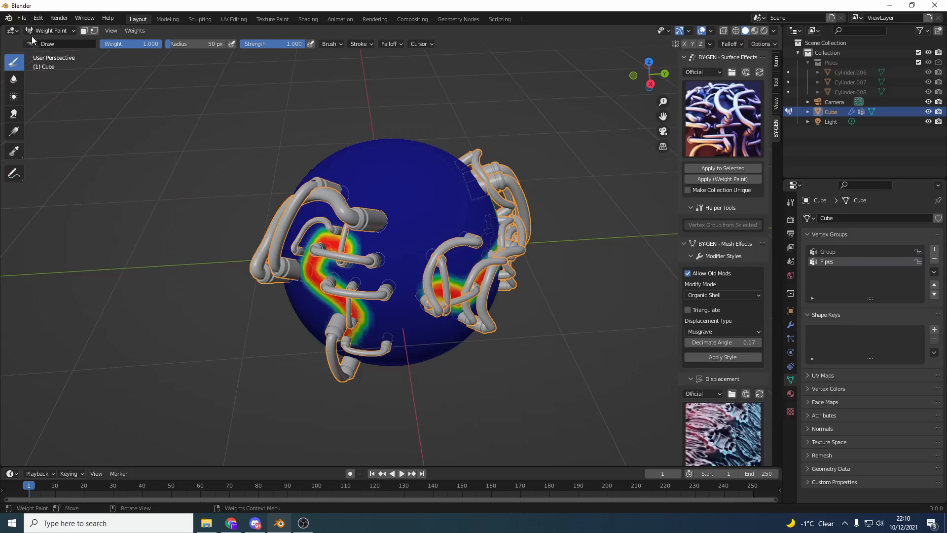
pyautogui.click(51, 31)
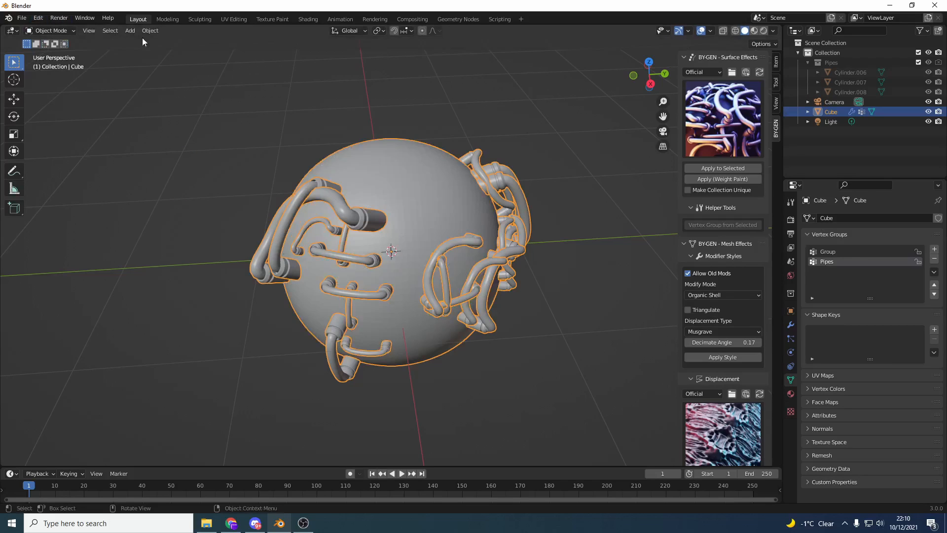
# Step: Inspect the Cube_Pipes node tree in the Geometry Nodes workspace
pyautogui.click(458, 19)
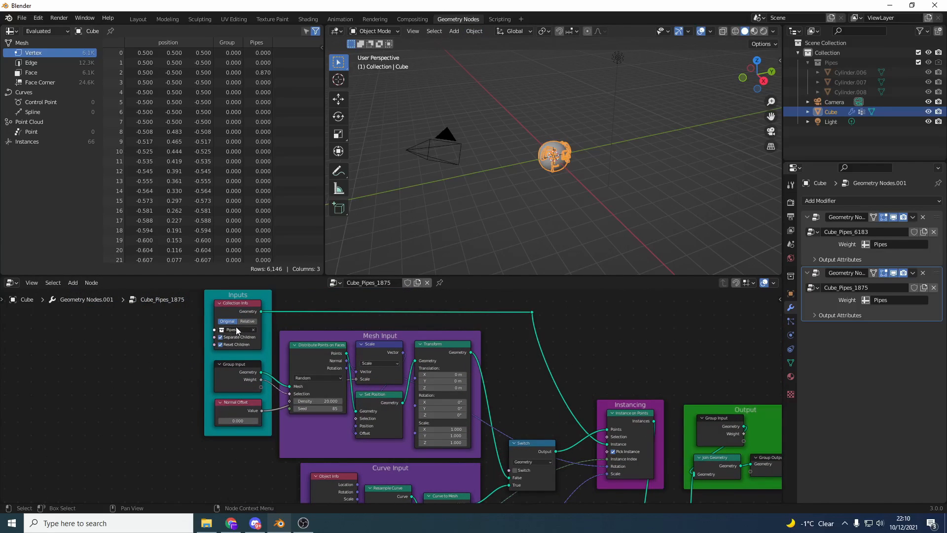
pyautogui.moveTo(233, 330)
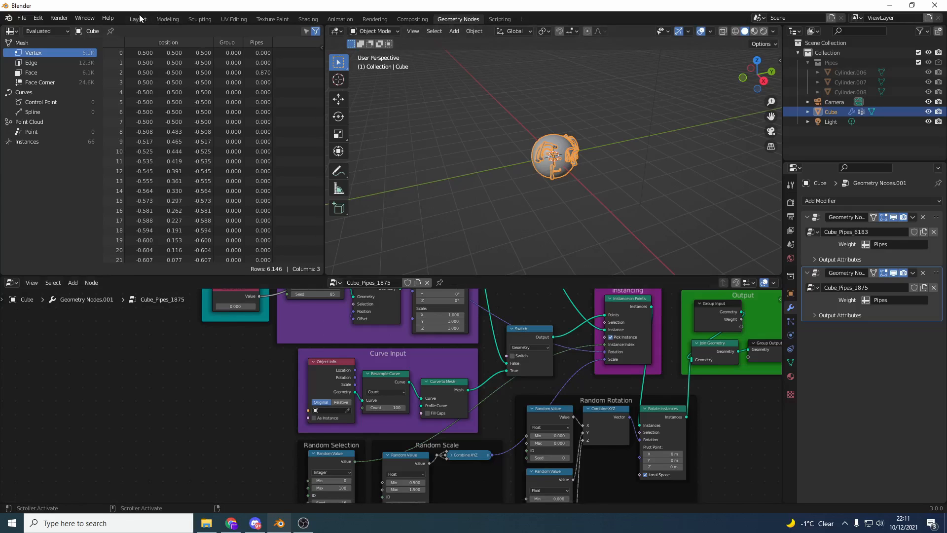
# Step: Return to the Layout workspace and orbit around the barnacle-covered sphere
pyautogui.click(137, 18)
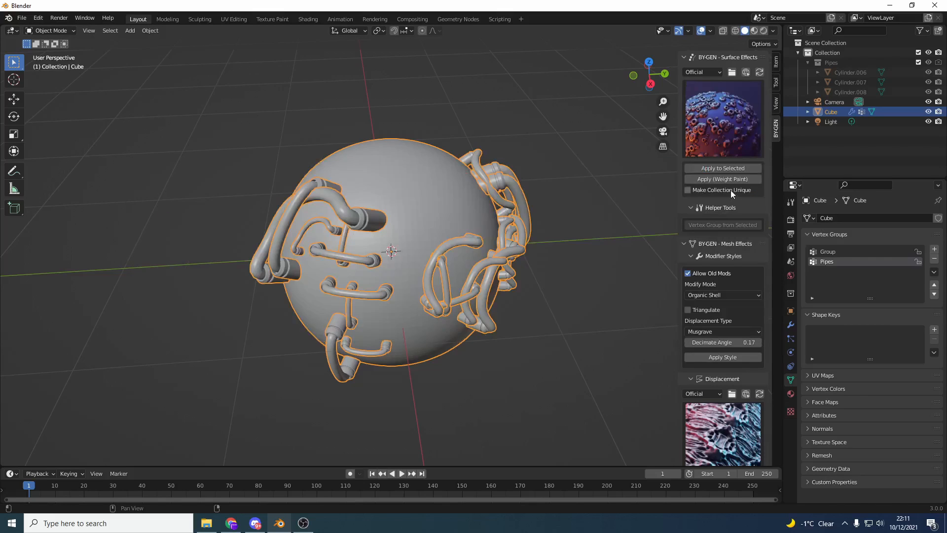
pyautogui.moveTo(723, 168)
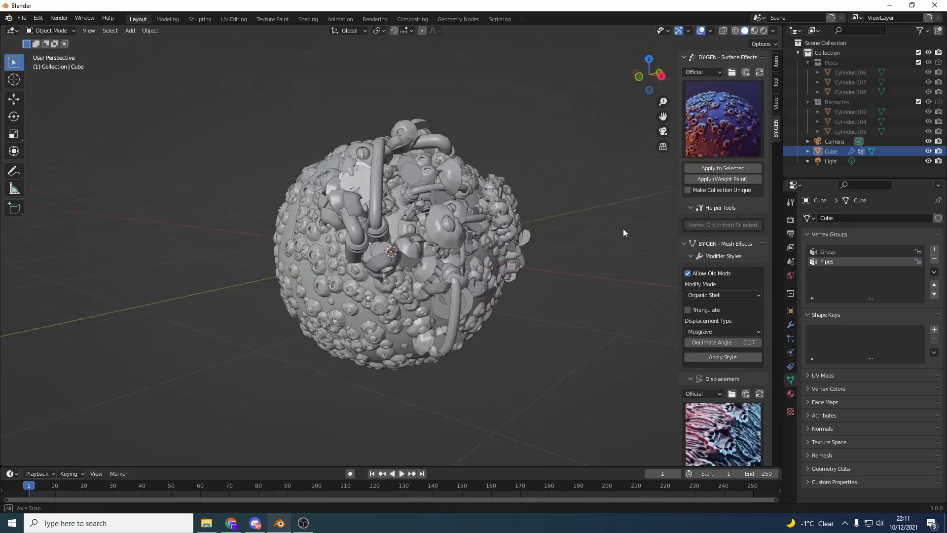
pyautogui.moveTo(624, 232); pyautogui.dragTo(544, 252)
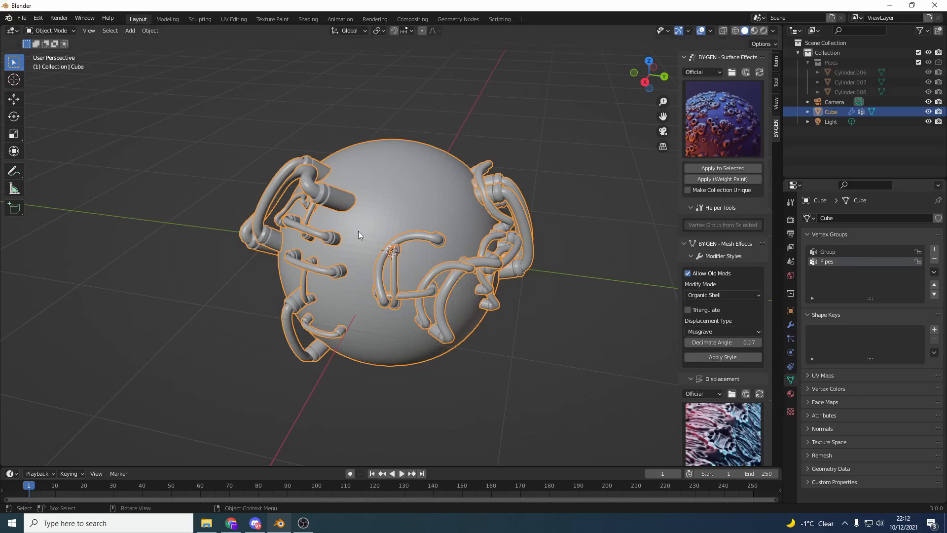
pyautogui.moveTo(449, 204)
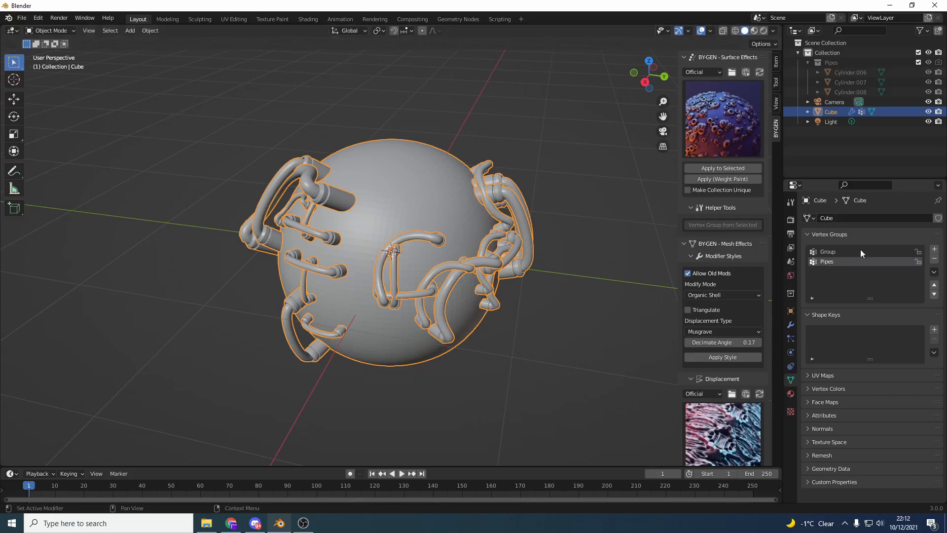
pyautogui.moveTo(839, 266)
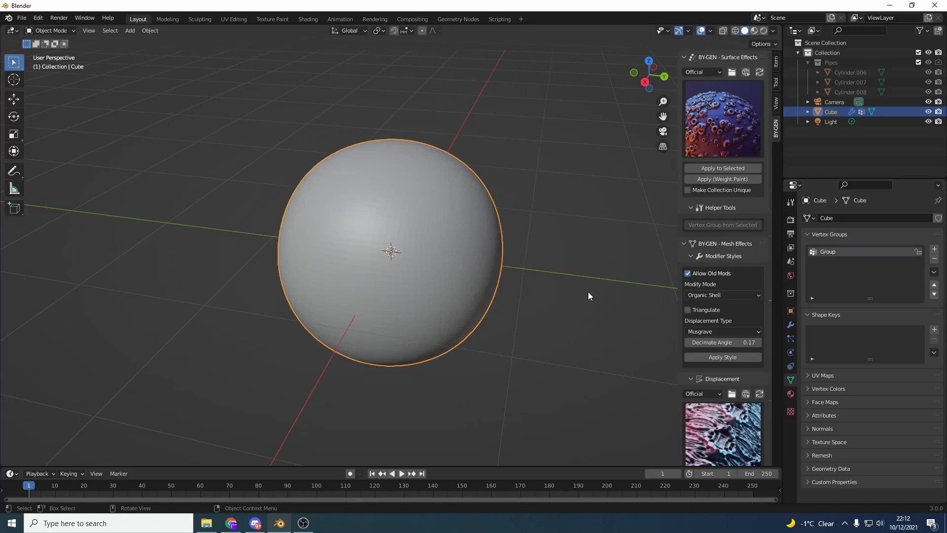
# Step: Apply the Organic Shell modifier style from BY-GEN Mesh Effects to the sphere
pyautogui.click(722, 118)
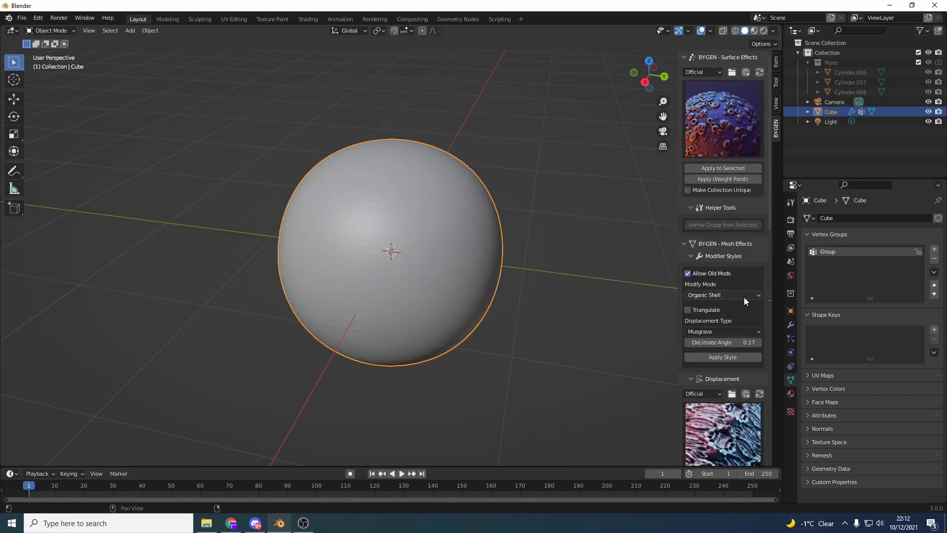
pyautogui.moveTo(732, 305)
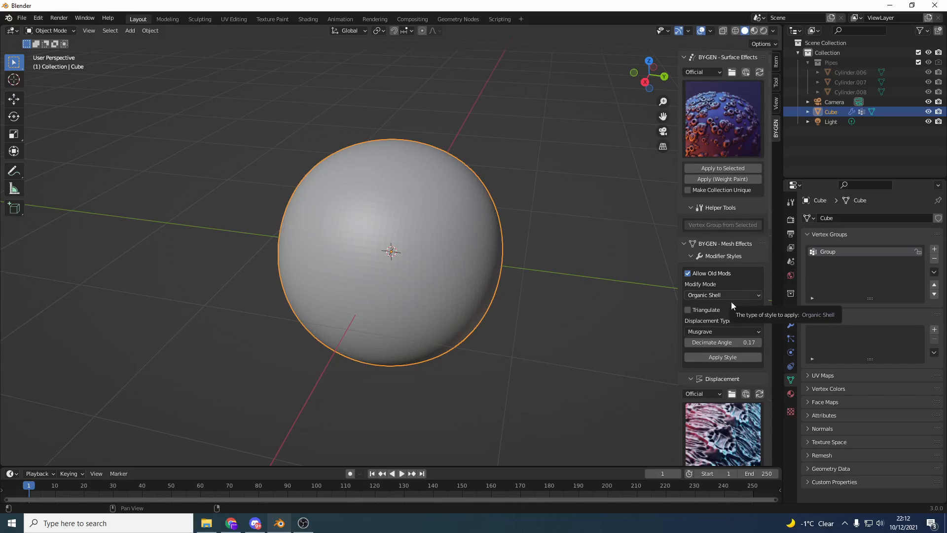
pyautogui.click(723, 295)
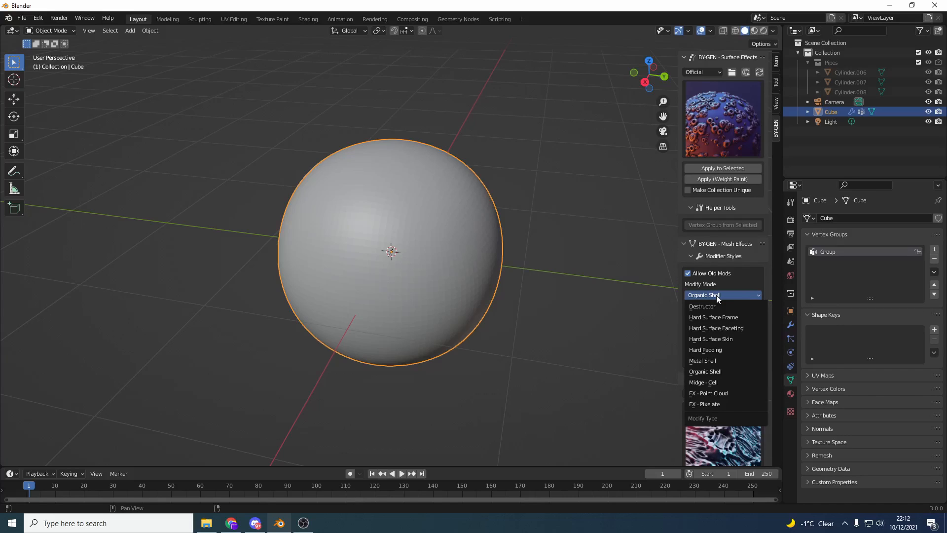
pyautogui.moveTo(713, 371)
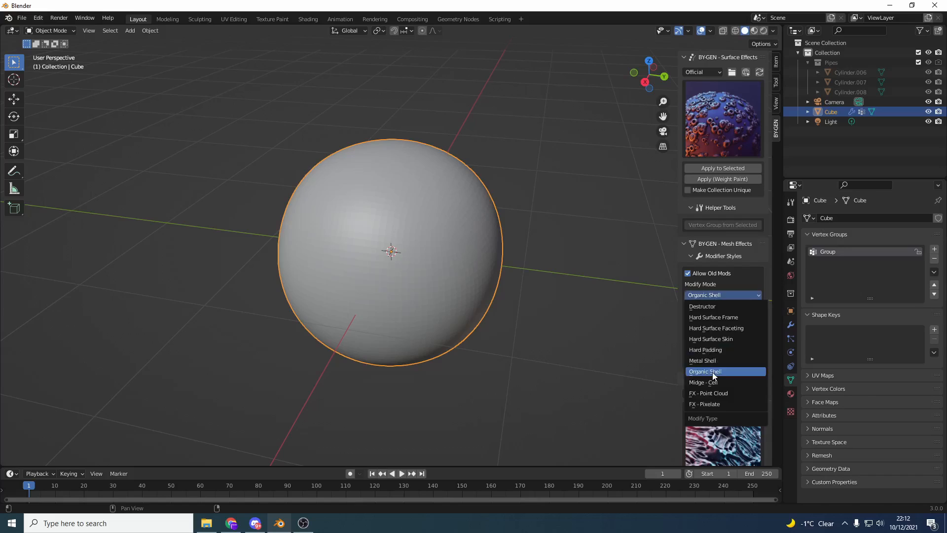
pyautogui.click(704, 371)
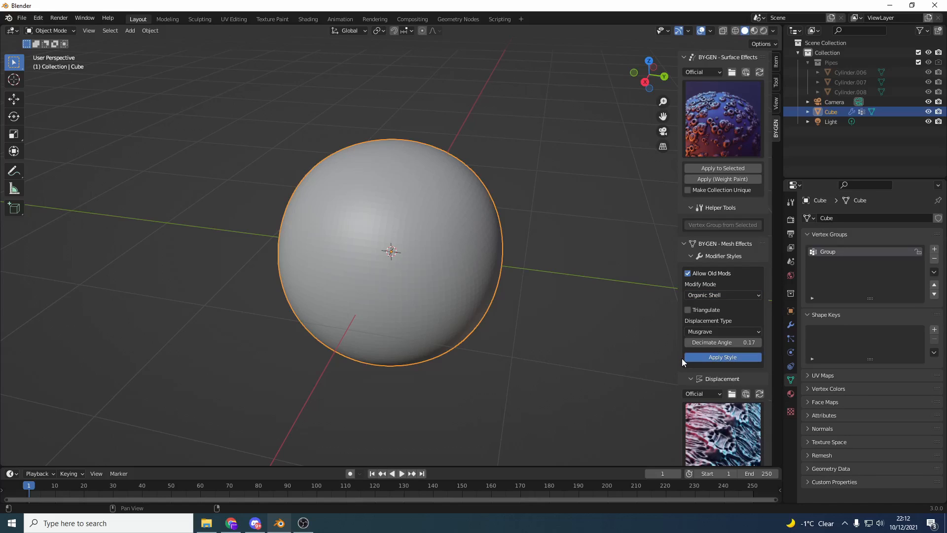
pyautogui.click(722, 357)
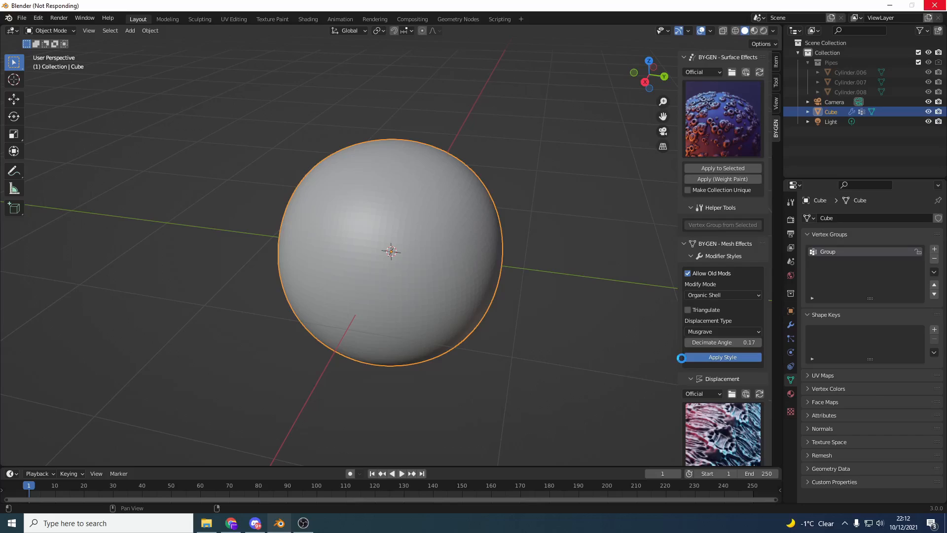
pyautogui.click(722, 357)
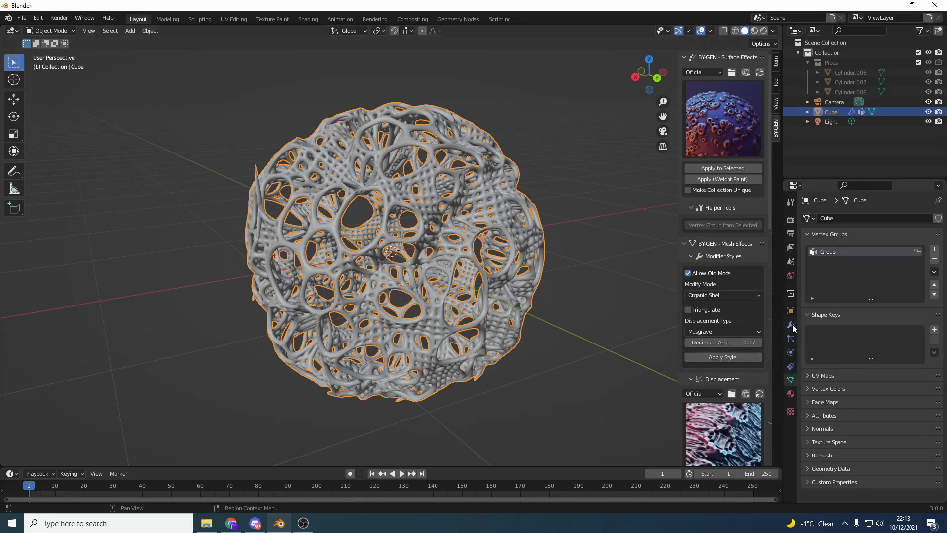
# Step: Scroll through the shell's generated modifier stack in Modifier Properties
pyautogui.click(790, 325)
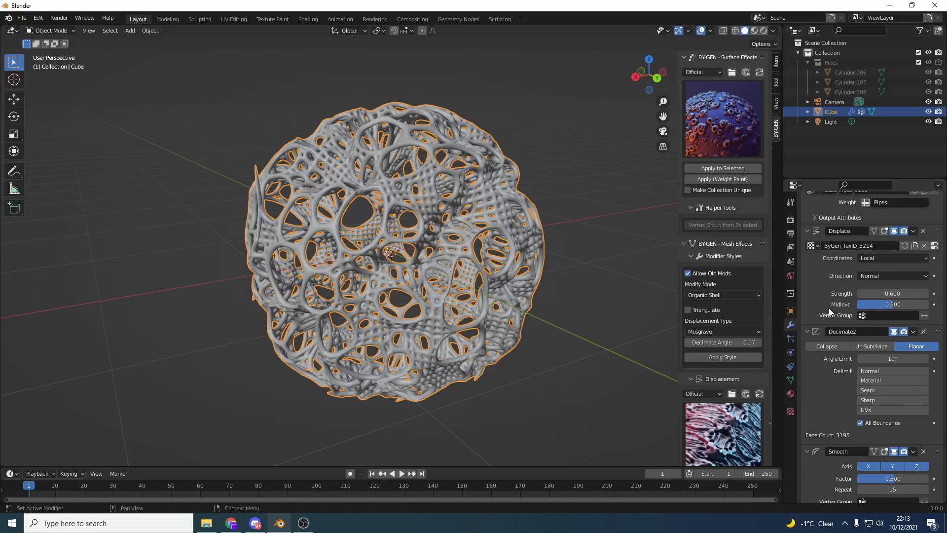
pyautogui.scroll(-3)
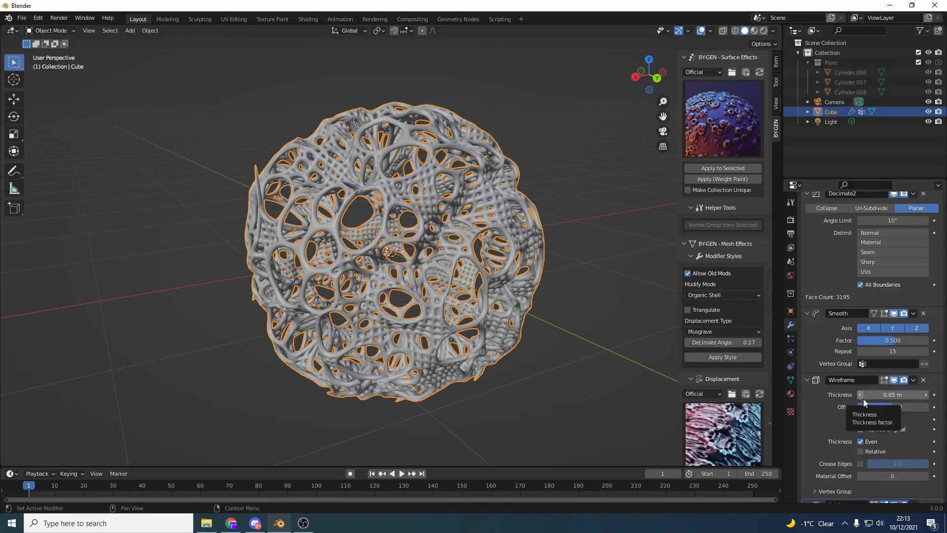
pyautogui.scroll(-3)
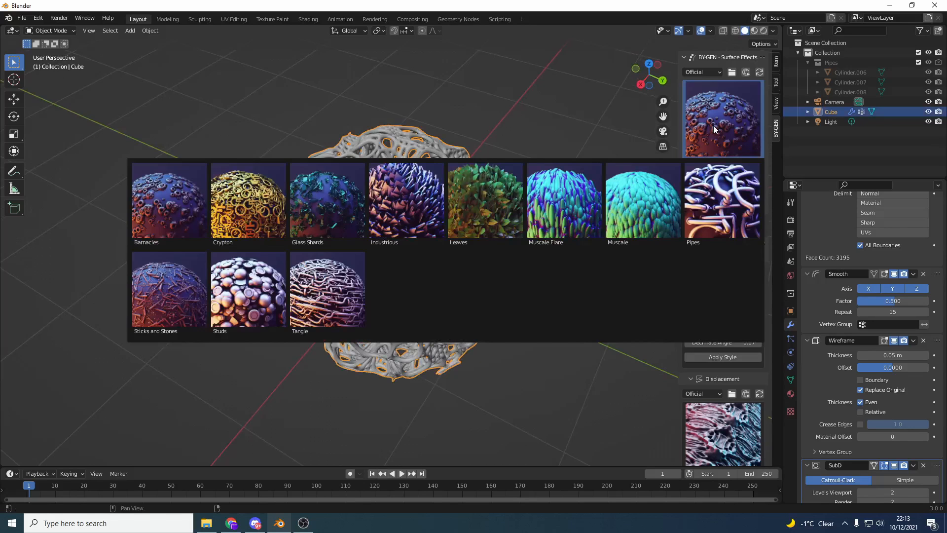
# Step: Apply the Tangle surface effect to the shell and view its Geometry Nodes setup
pyautogui.click(563, 199)
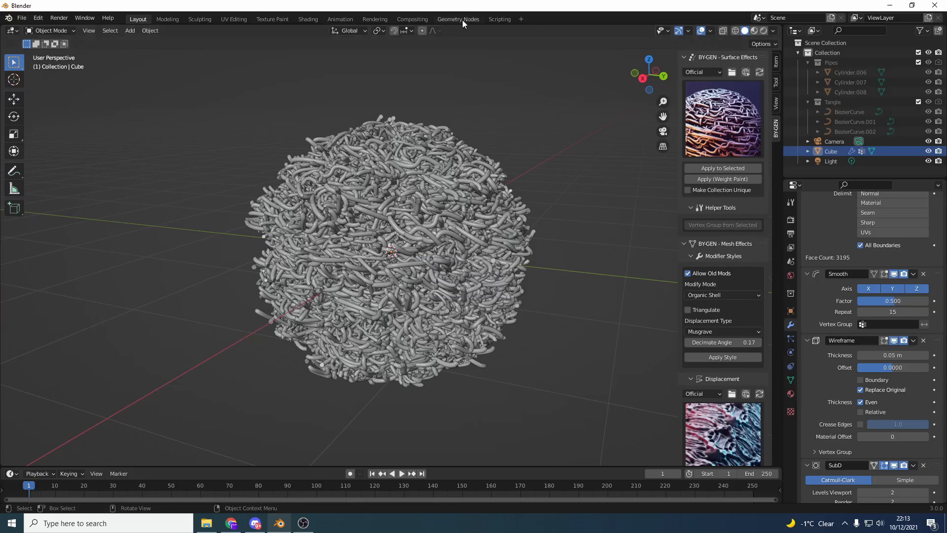
pyautogui.click(458, 19)
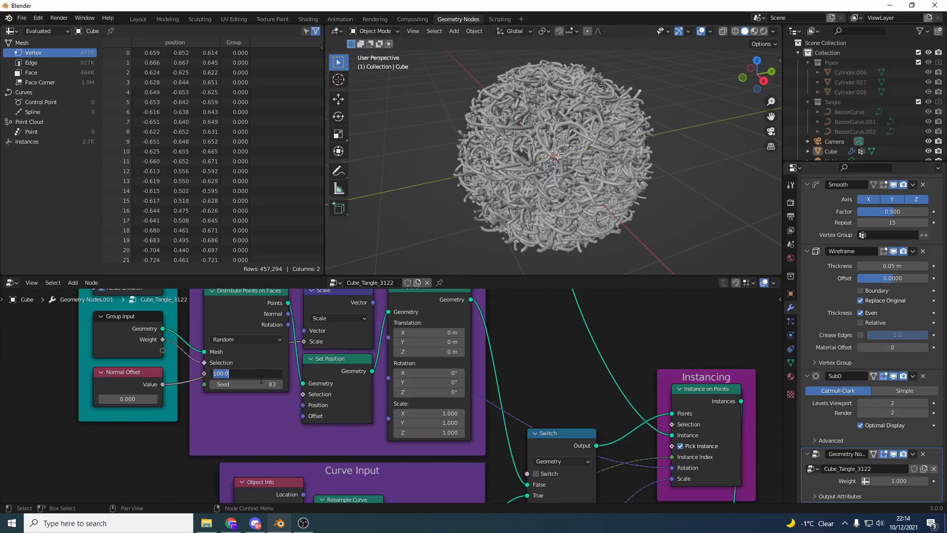
# Step: Set the Distribute Points on Faces density to 10 and orbit the sparser tangle
pyautogui.write('10')
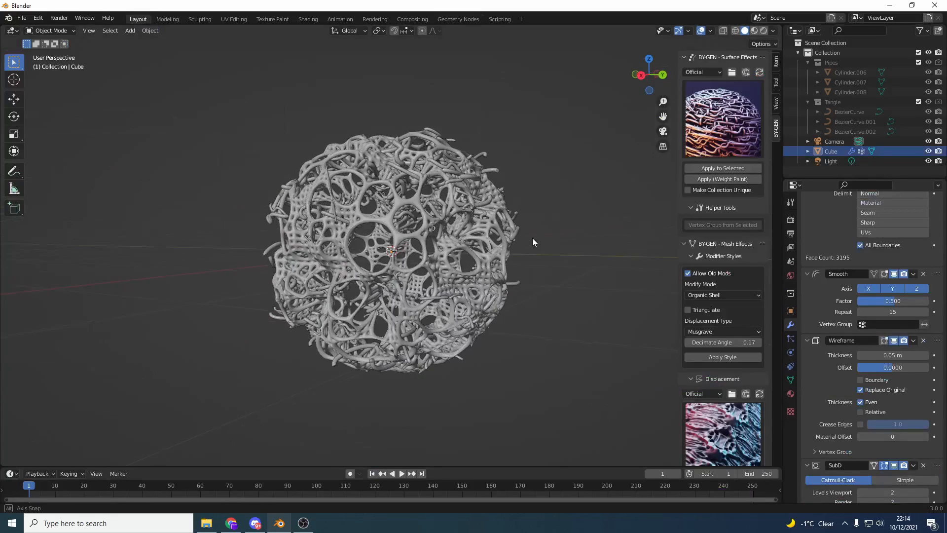
pyautogui.moveTo(532, 242); pyautogui.dragTo(577, 241)
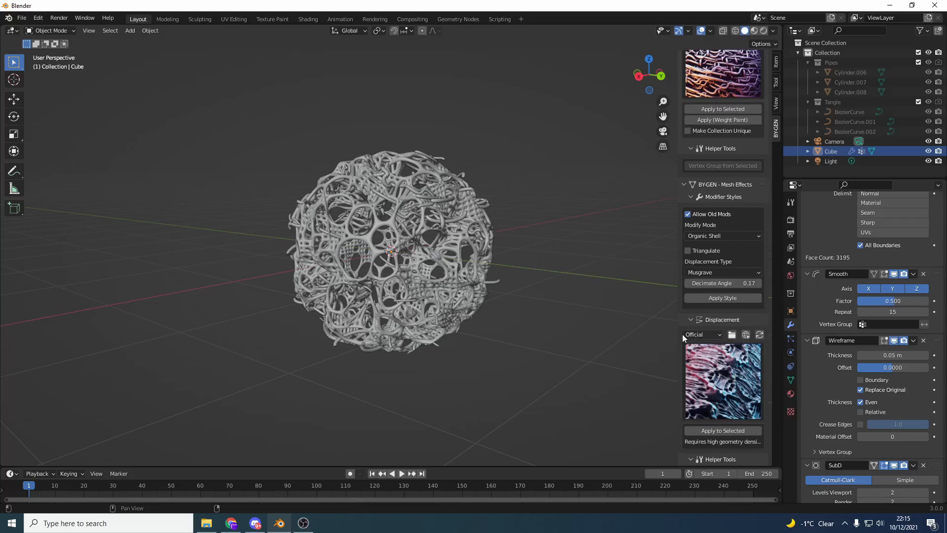
pyautogui.scroll(-3)
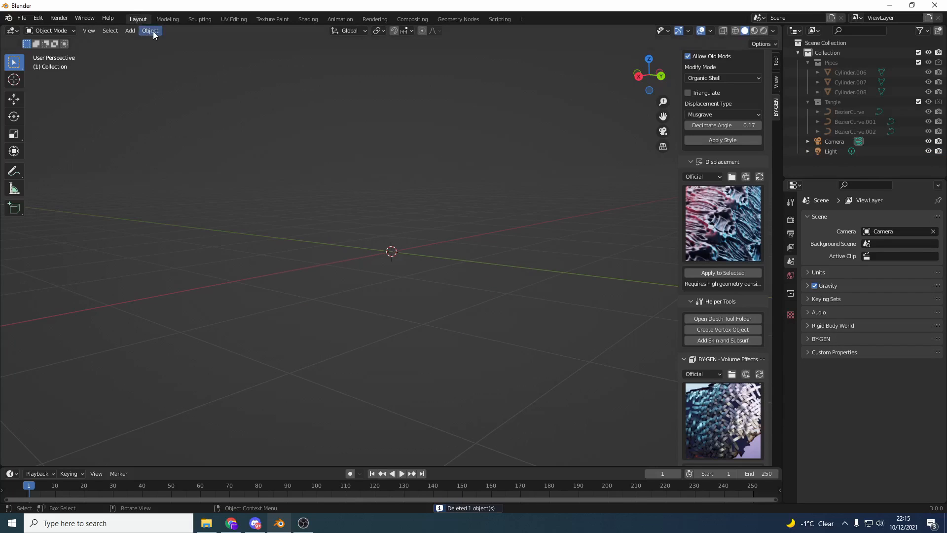
# Step: Add a fresh UV Sphere to replace the deleted decorated object
pyautogui.click(150, 30)
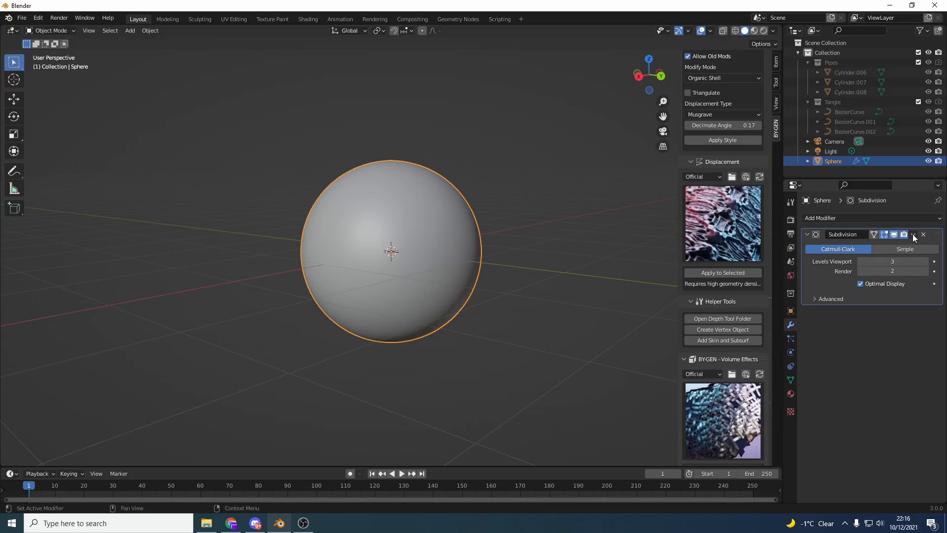
# Step: Remove the sphere's Subdivision modifier and select the Techno Space volume effect preset
pyautogui.click(923, 234)
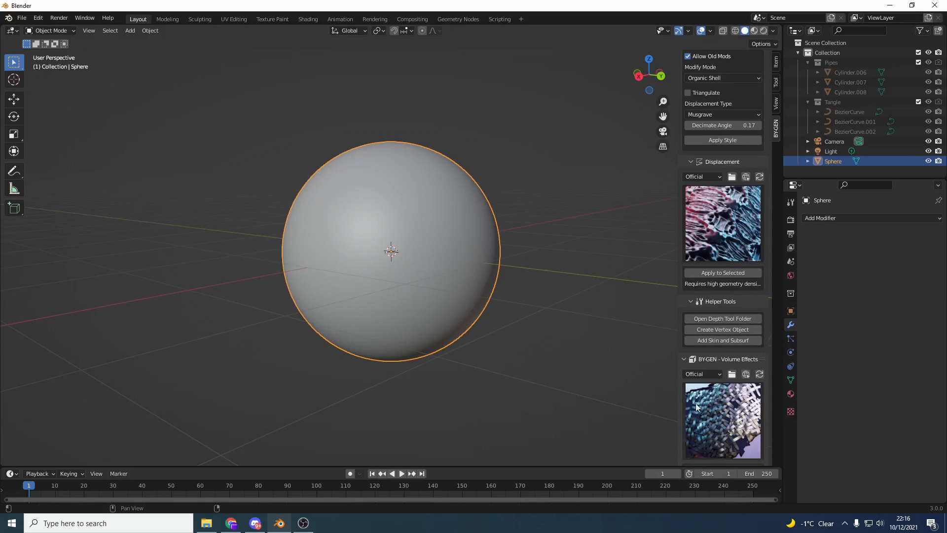
pyautogui.click(722, 421)
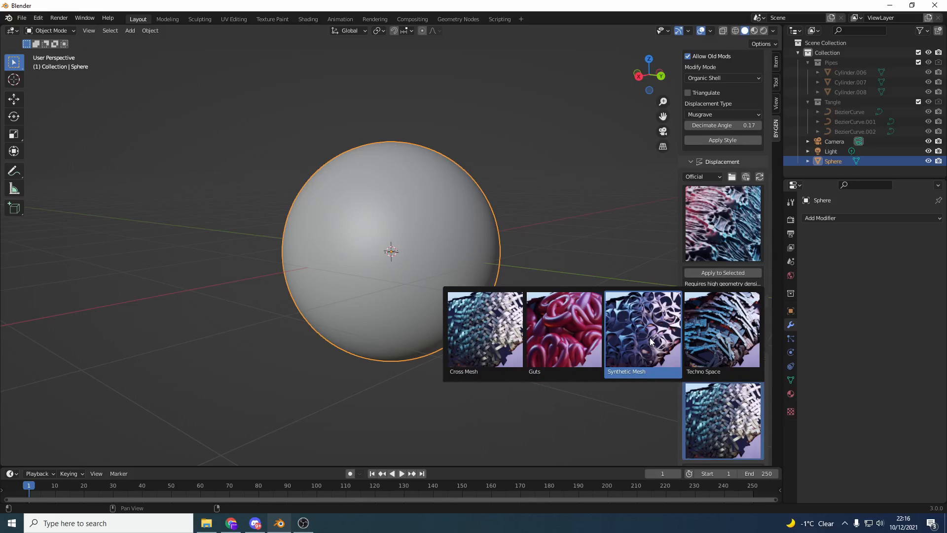
pyautogui.click(643, 329)
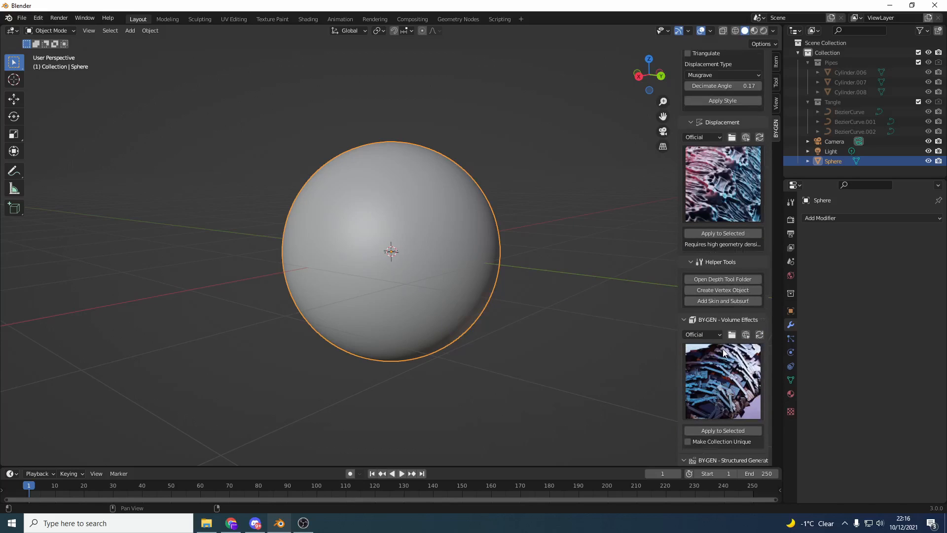